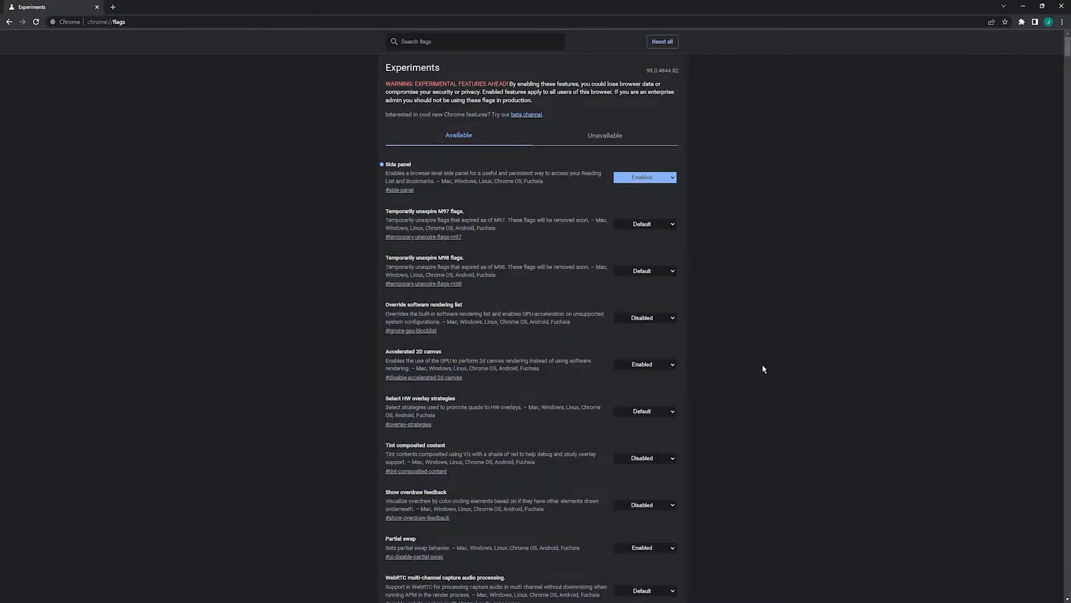
Search the Chrome flags for "side panel" to show the three matching flags.
left_click(1034, 22)
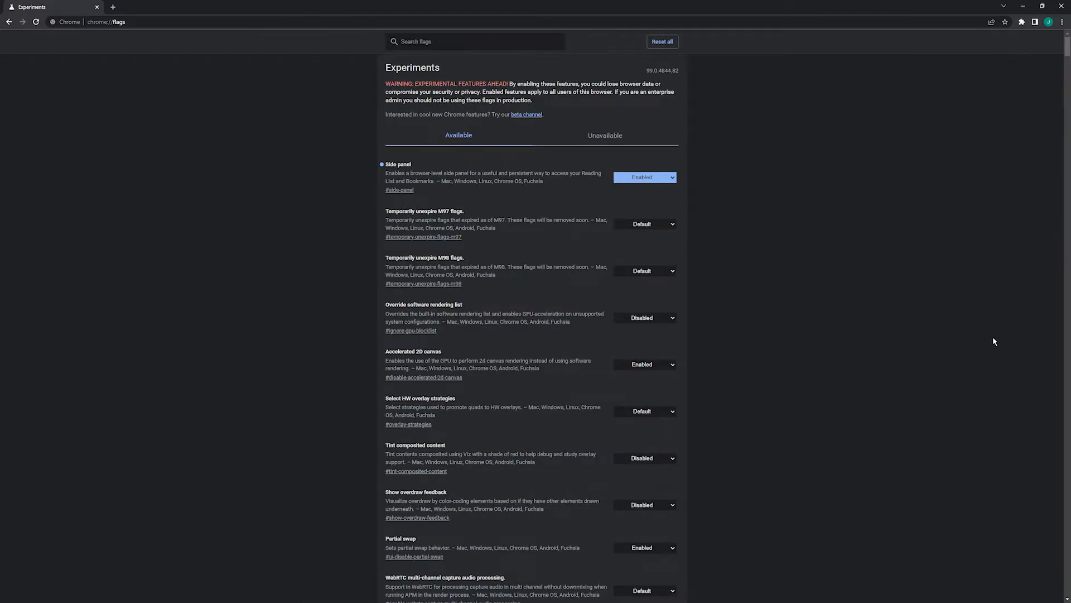
mouse_move(78, 67)
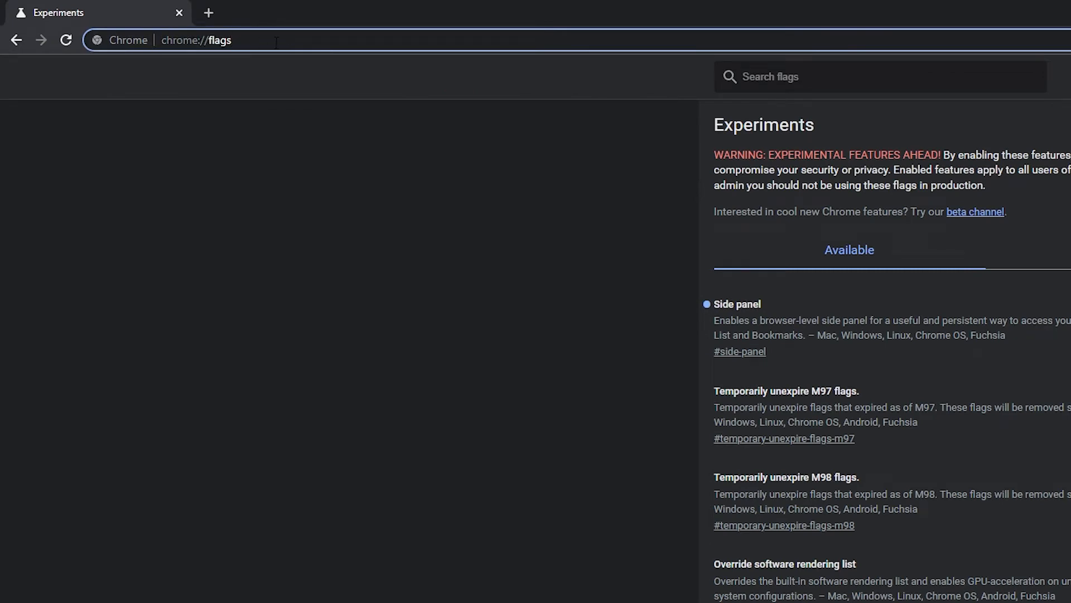
left_click(880, 76)
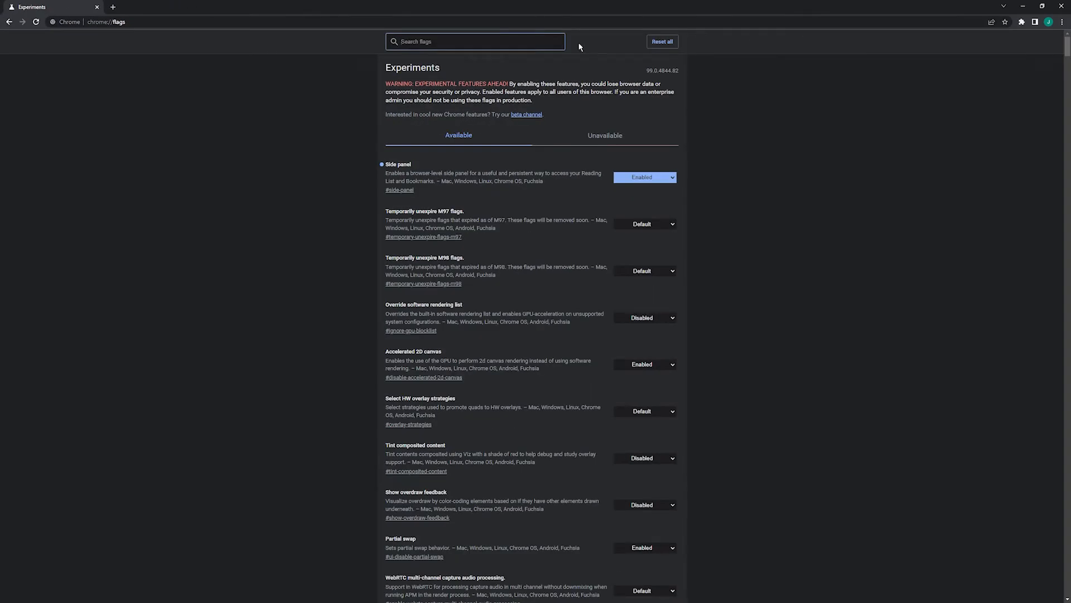
type("side")
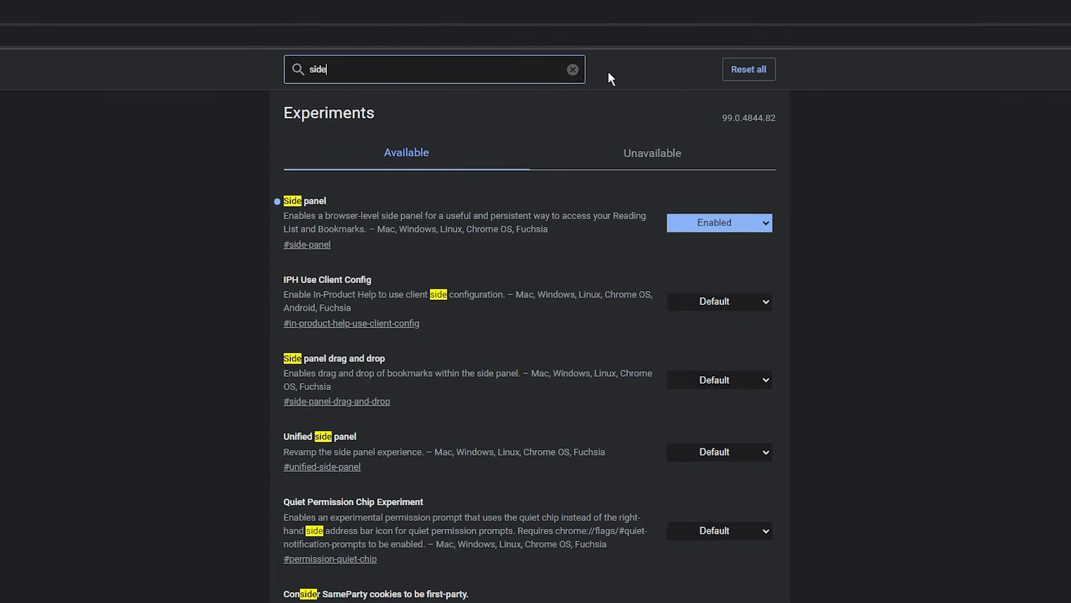
type("panel")
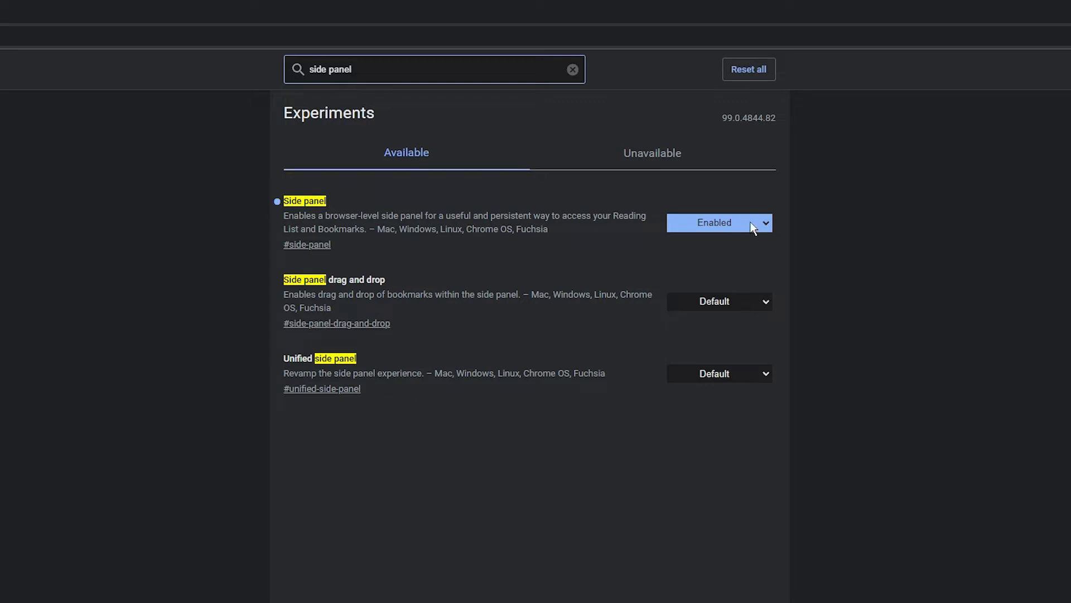
Set the Side panel flag's dropdown to Disabled.
left_click(719, 223)
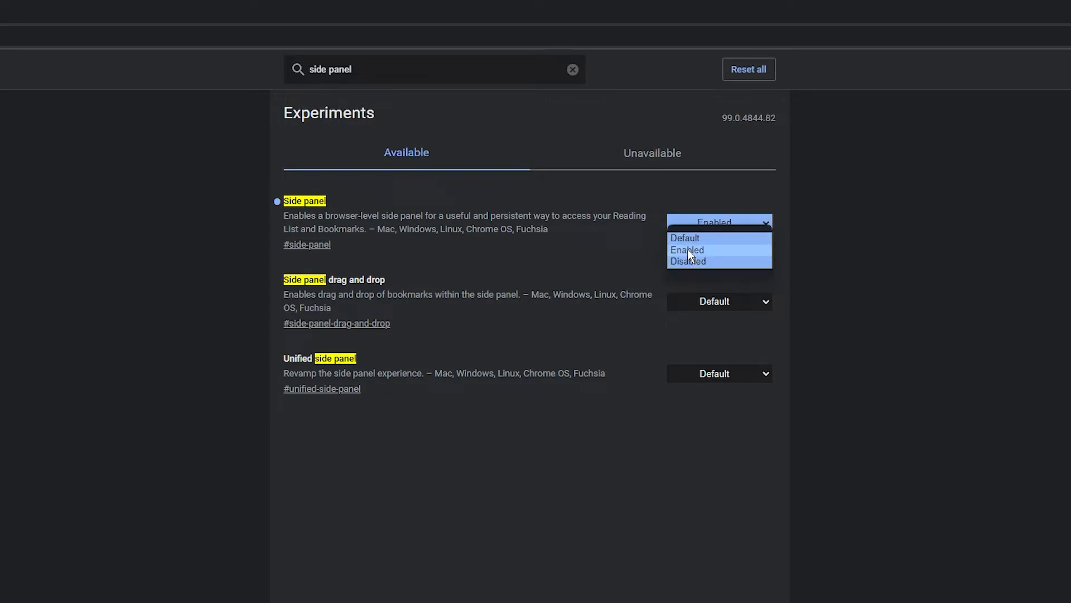
mouse_move(696, 269)
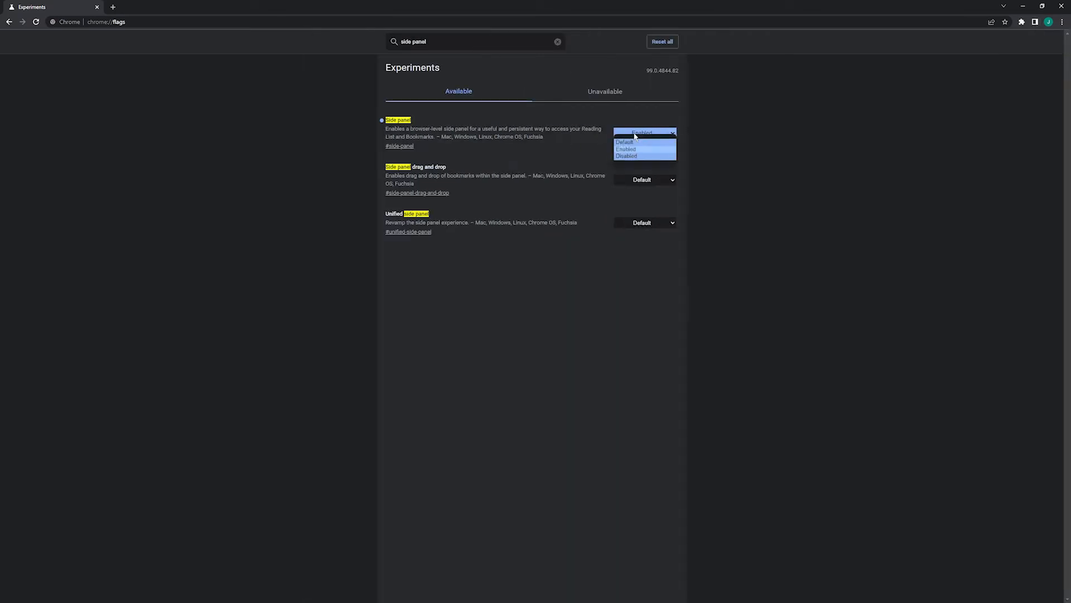
left_click(627, 156)
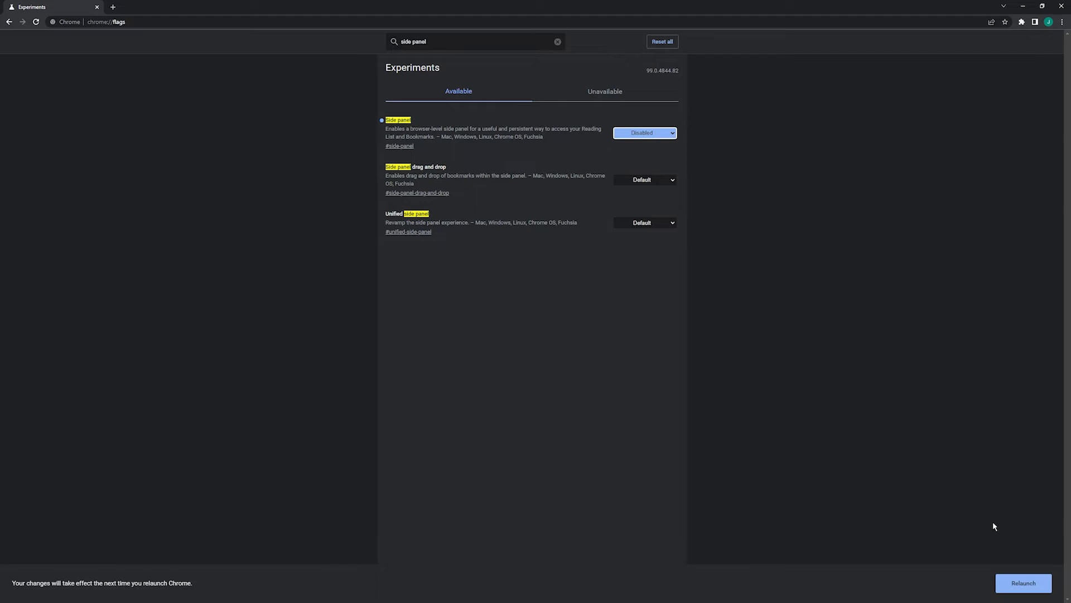
mouse_move(1023, 592)
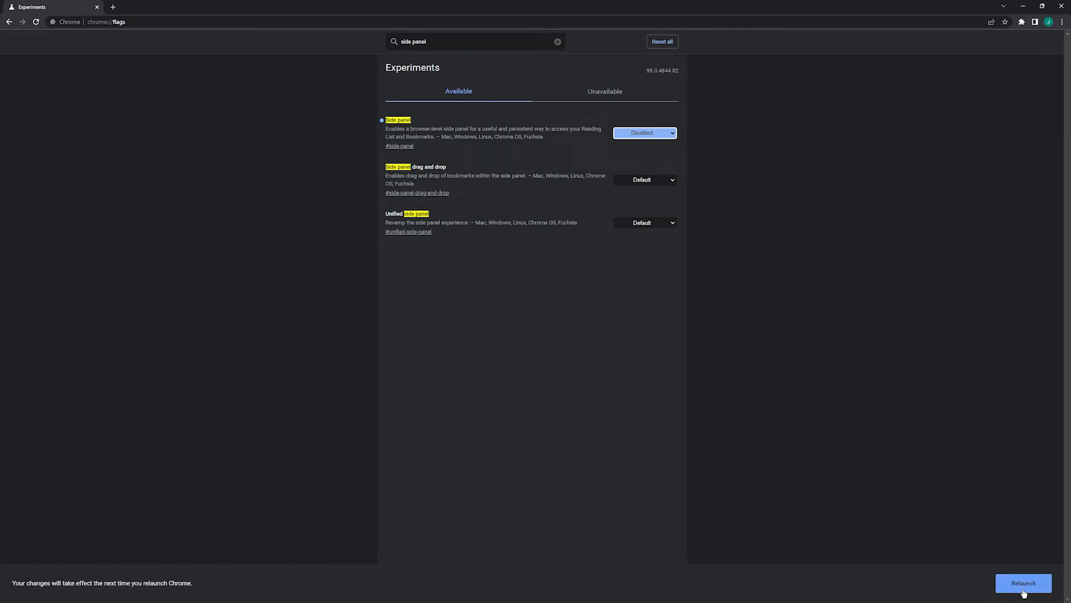
Relaunch Chrome and confirm the Side panel flag still shows Disabled.
left_click(558, 41)
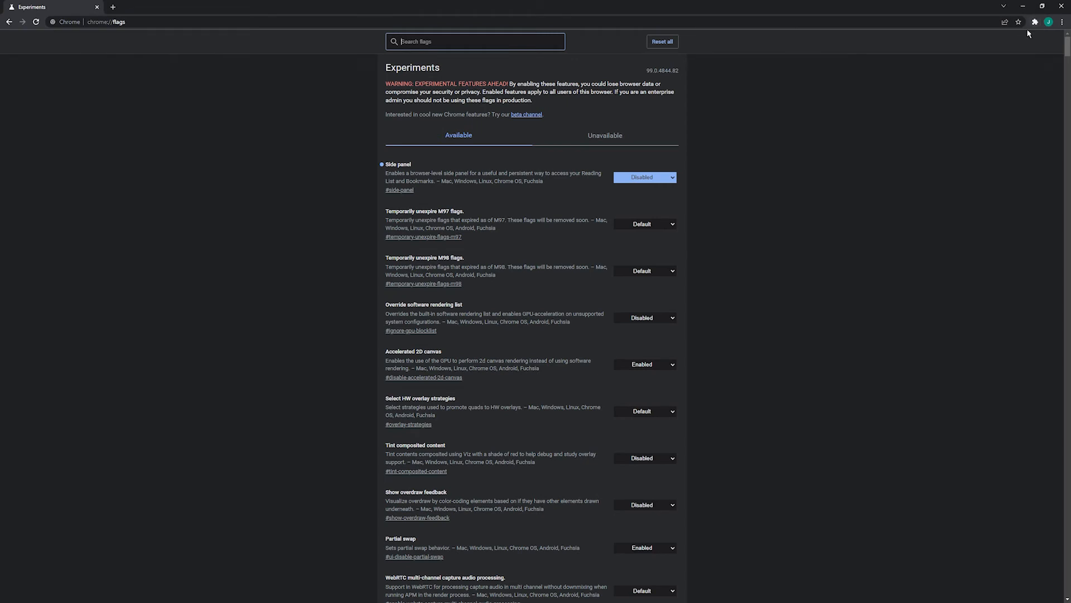
left_click(645, 176)
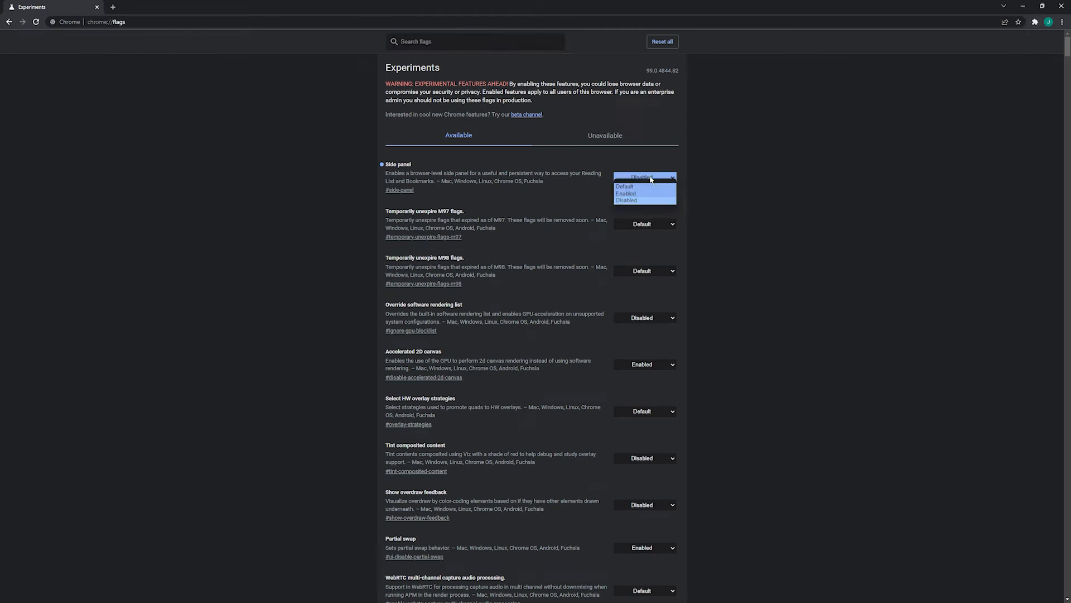
left_click(626, 200)
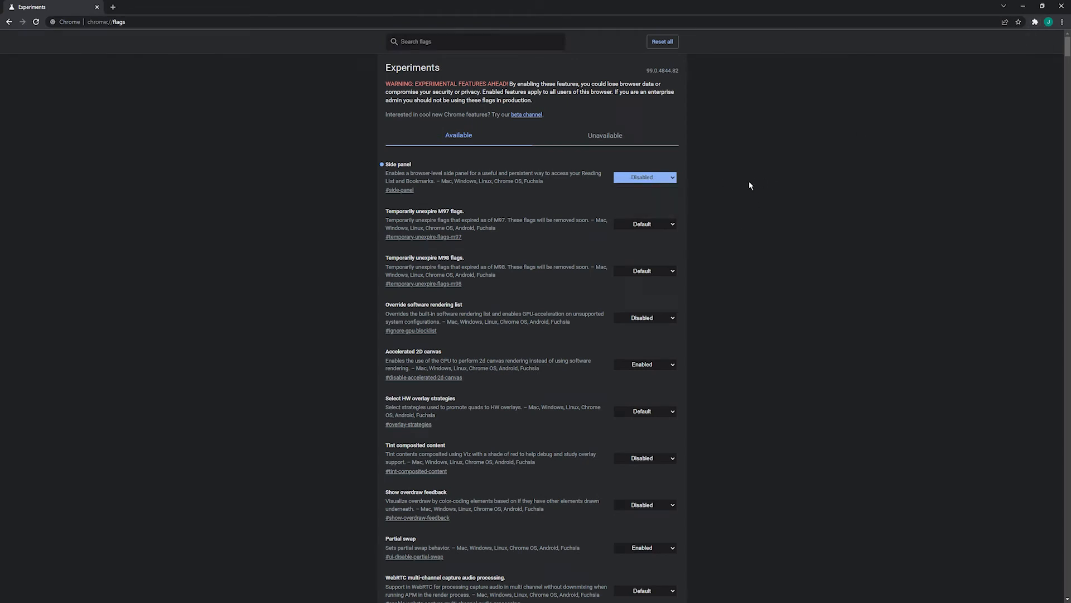